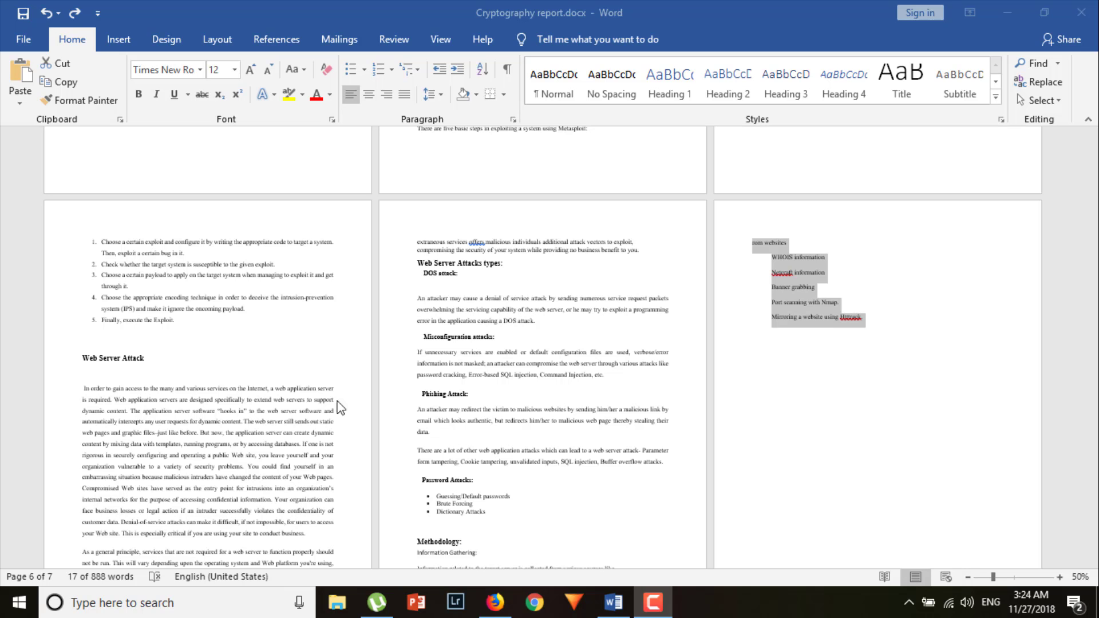
pyautogui.moveTo(851, 307)
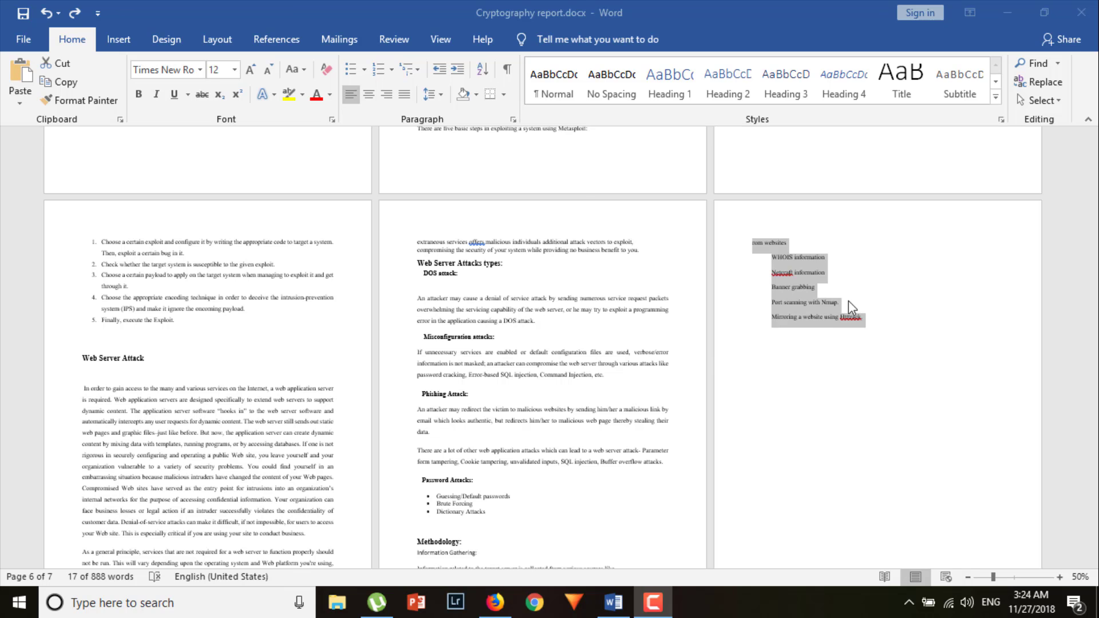
# Step: Select and delete the leftover website reconnaissance list on the last page
pyautogui.click(875, 316)
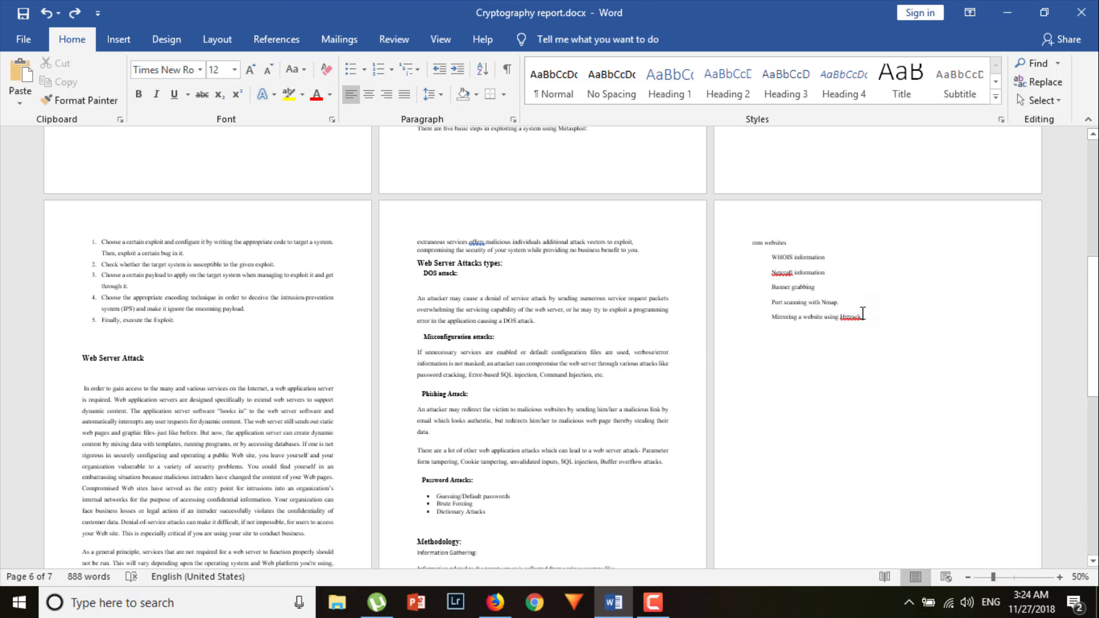
pyautogui.moveTo(872, 318)
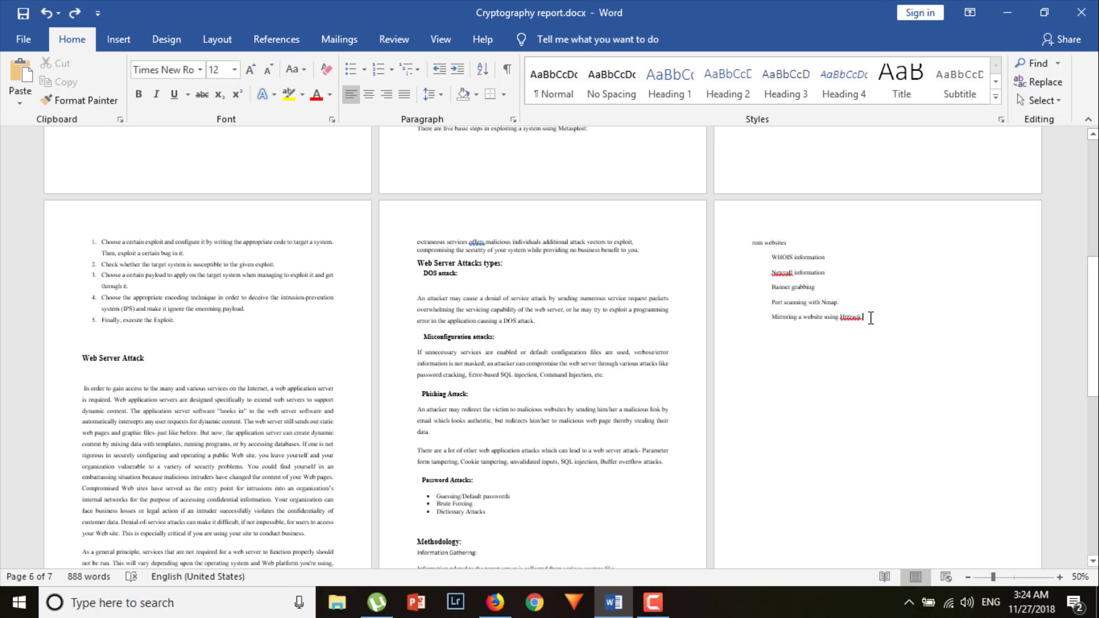
pyautogui.moveTo(745, 244); pyautogui.dragTo(866, 318)
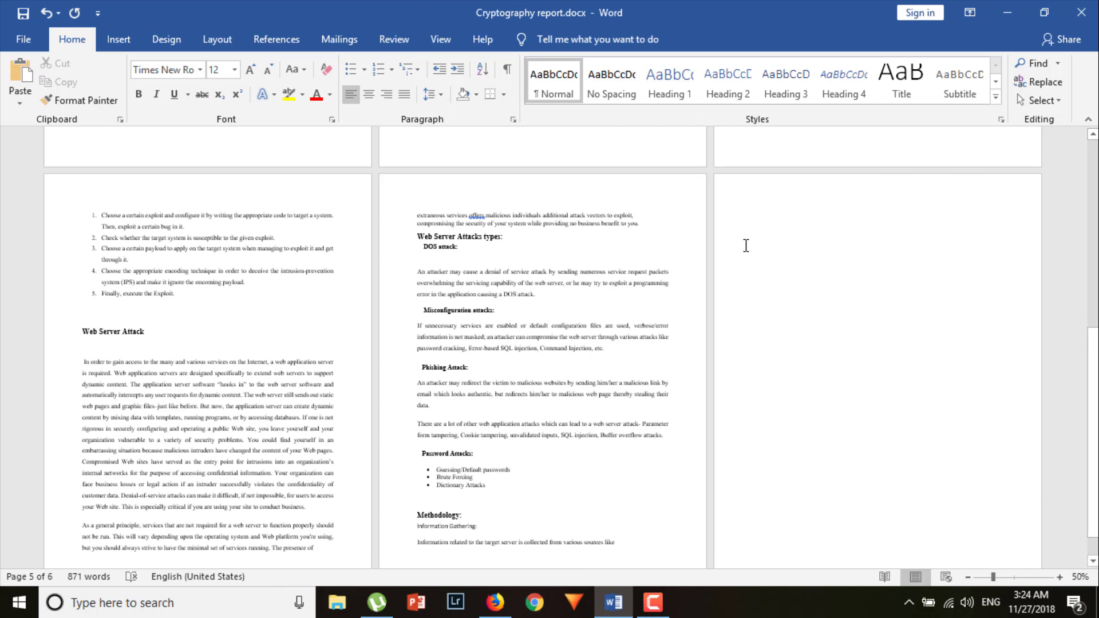
pyautogui.moveTo(715, 293)
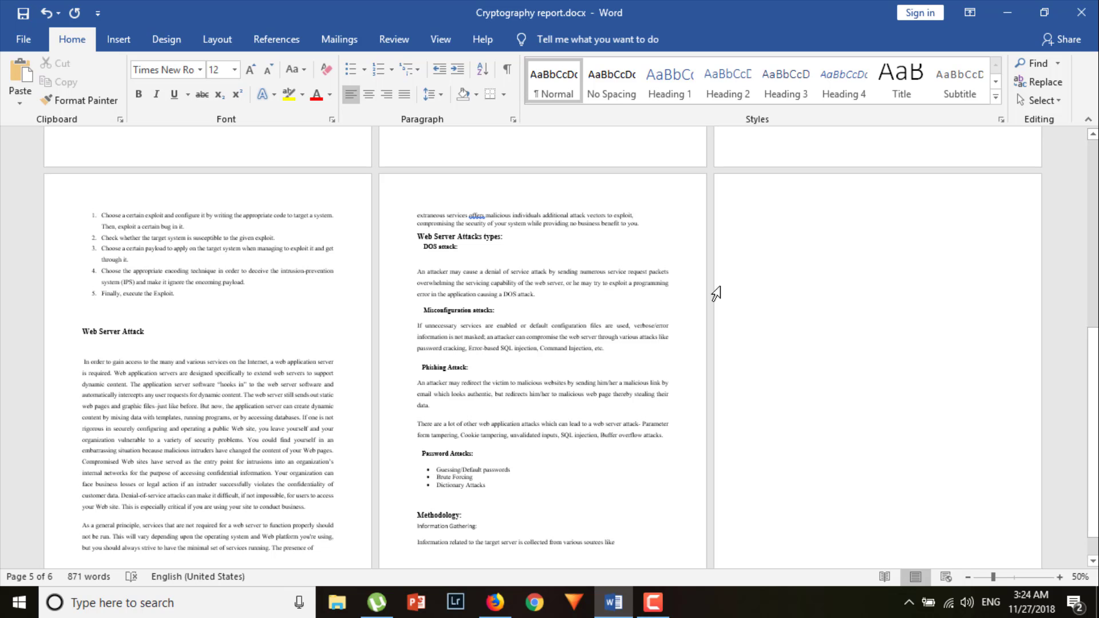
pyautogui.moveTo(879, 241)
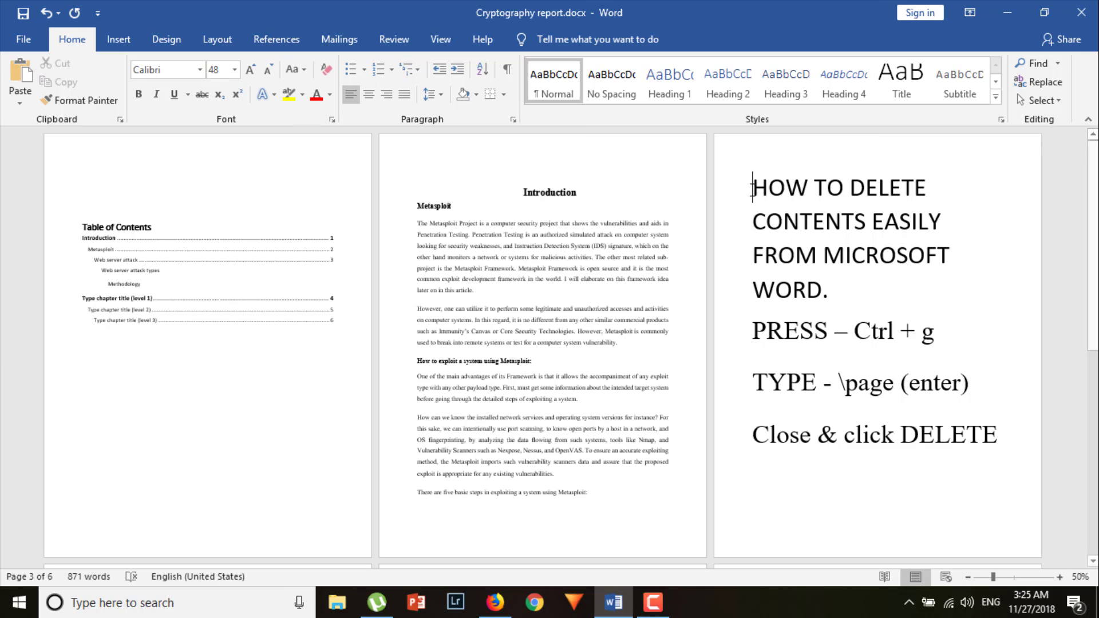
# Step: Open the Go To page dialog with Ctrl+G while viewing the deletion-instructions page
pyautogui.press('ctrl+g')
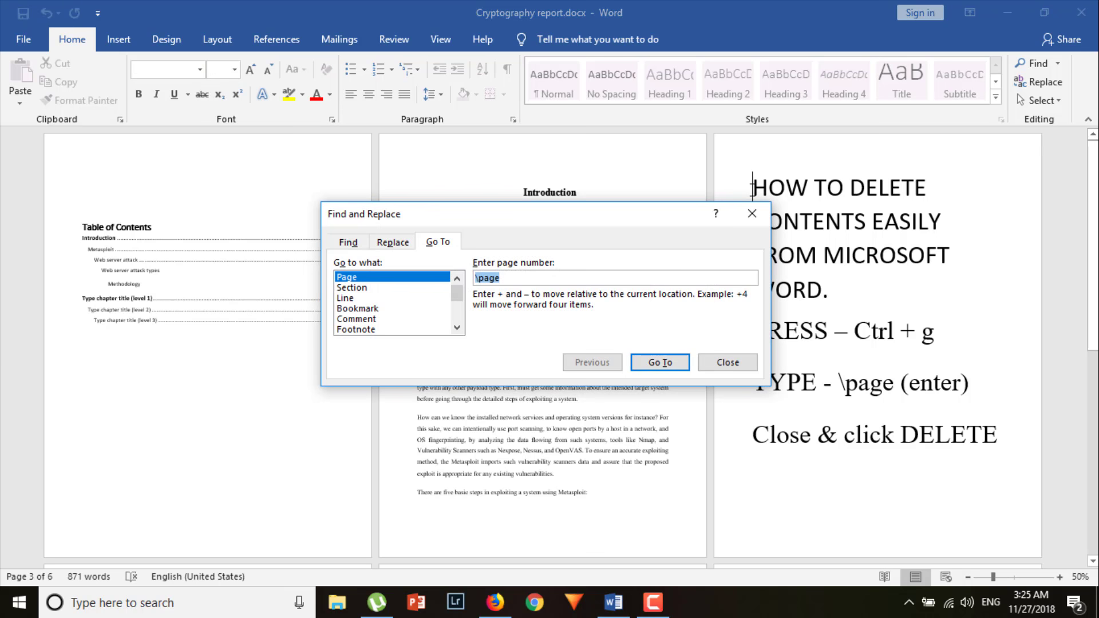
# Step: Select the whole instructions page via \page in Go To, close the dialog, and delete it
pyautogui.press('Backspace')
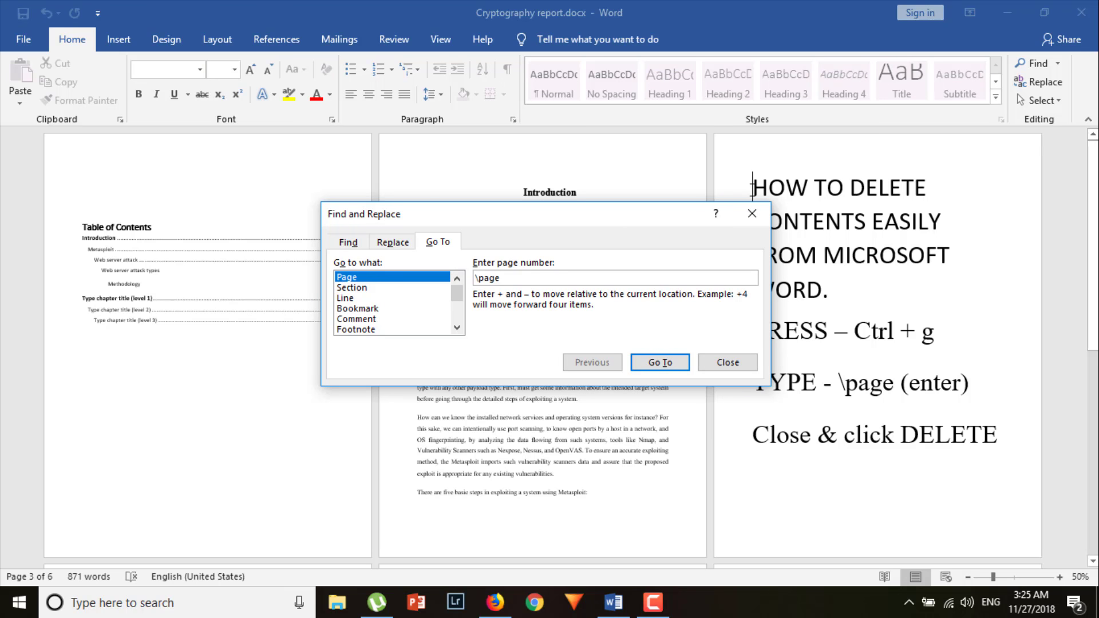
pyautogui.click(657, 362)
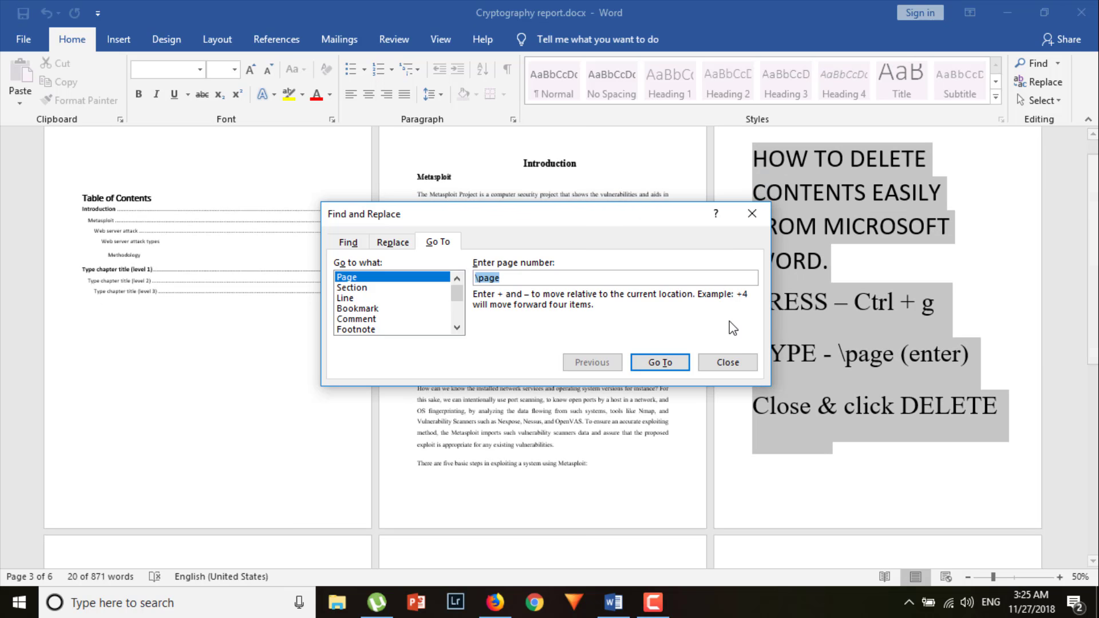
pyautogui.click(727, 362)
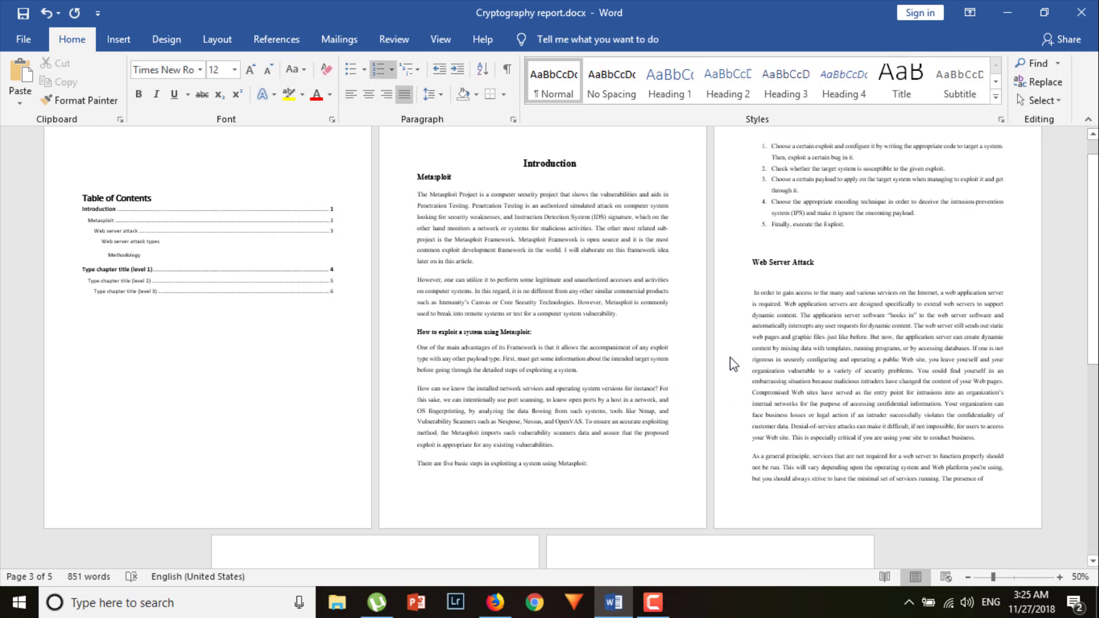
# Step: Scroll down to the empty fifth page after the web server attack types
pyautogui.click(773, 146)
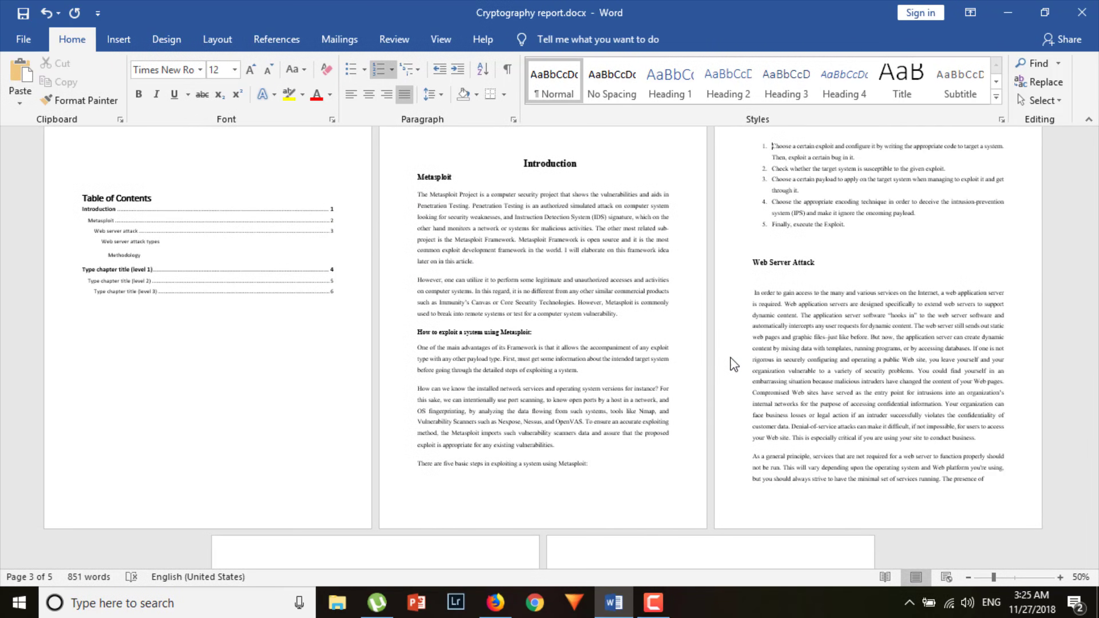
pyautogui.scroll(-3)
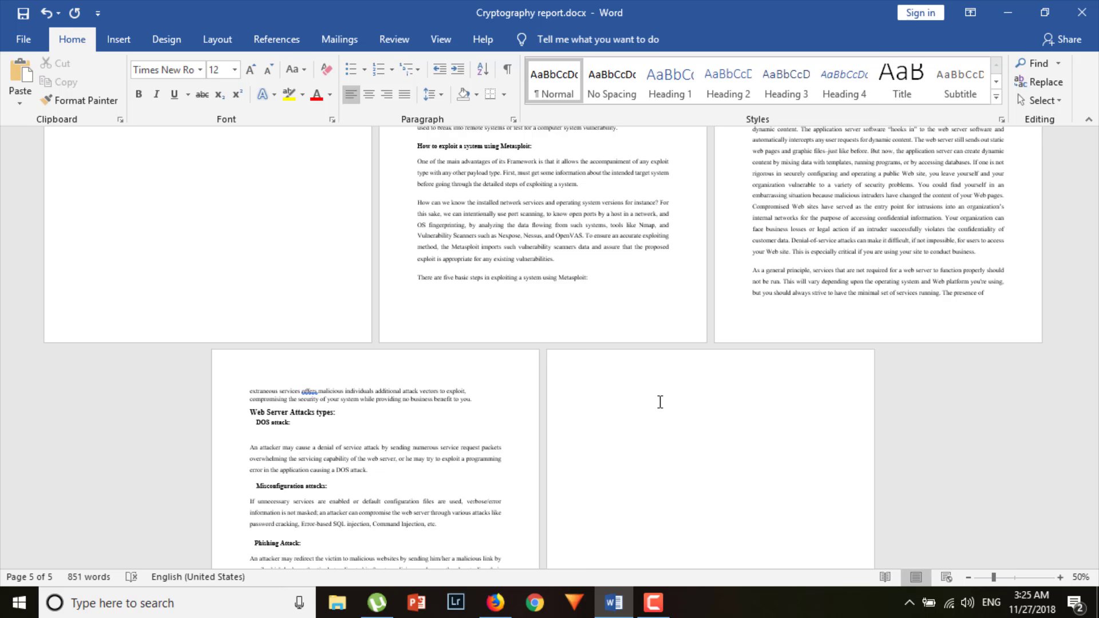
# Step: Show formatting marks to expose the page break and empty paragraph on page five
pyautogui.scroll(-3)
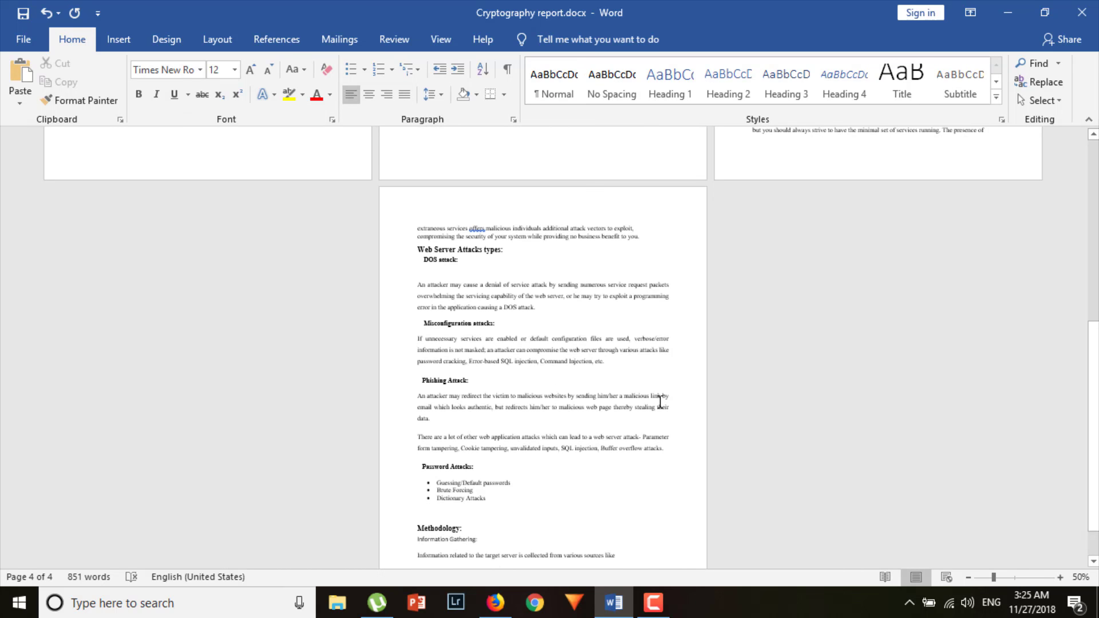
pyautogui.click(616, 555)
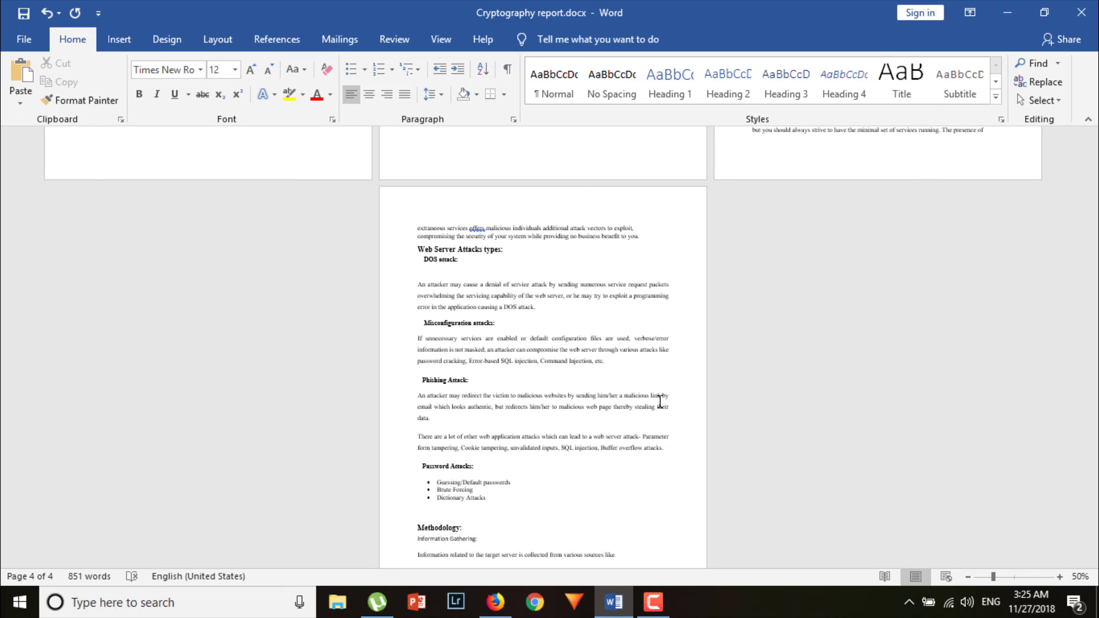
pyautogui.press('ctrl+shift+8')
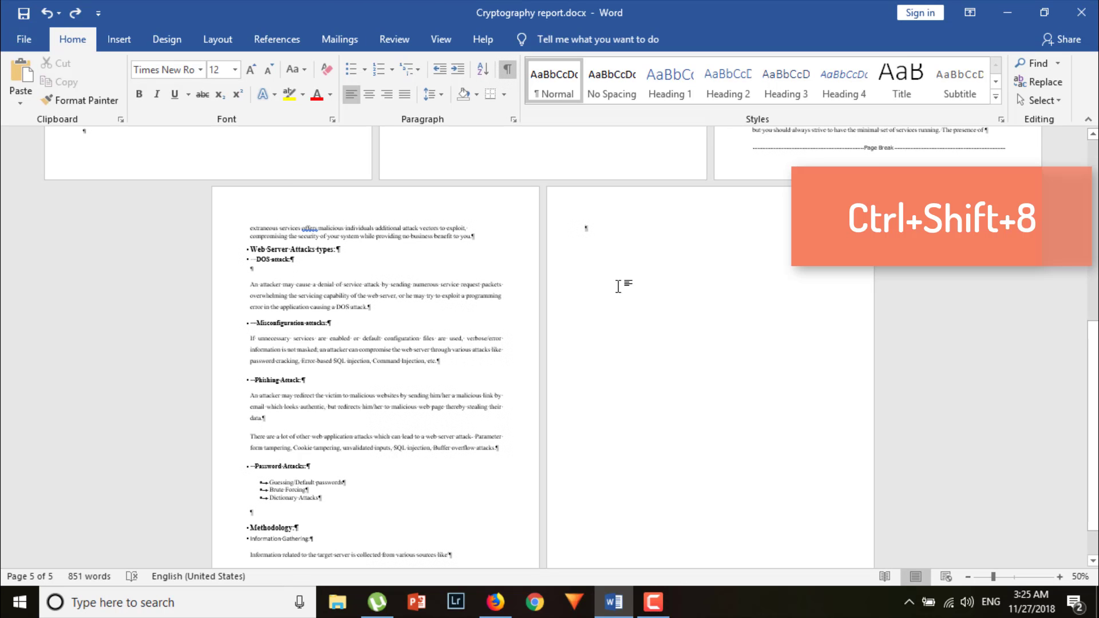
# Step: Delete the trailing blank page so the report ends at four pages, and hide formatting marks
pyautogui.press('ctrl+shift+8')
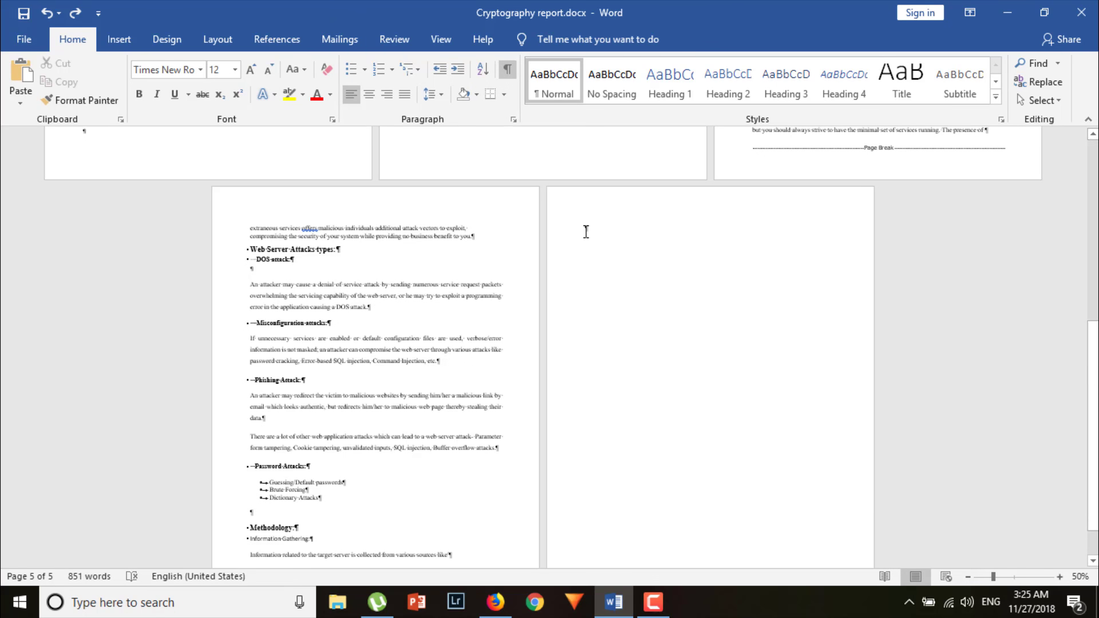
pyautogui.moveTo(588, 225)
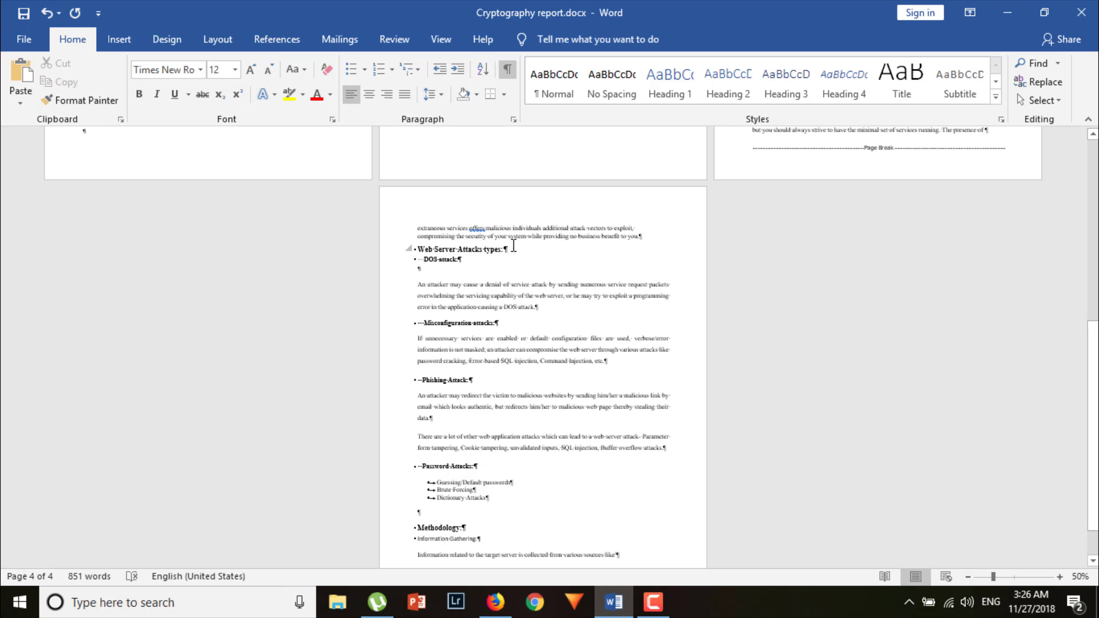
pyautogui.moveTo(557, 258)
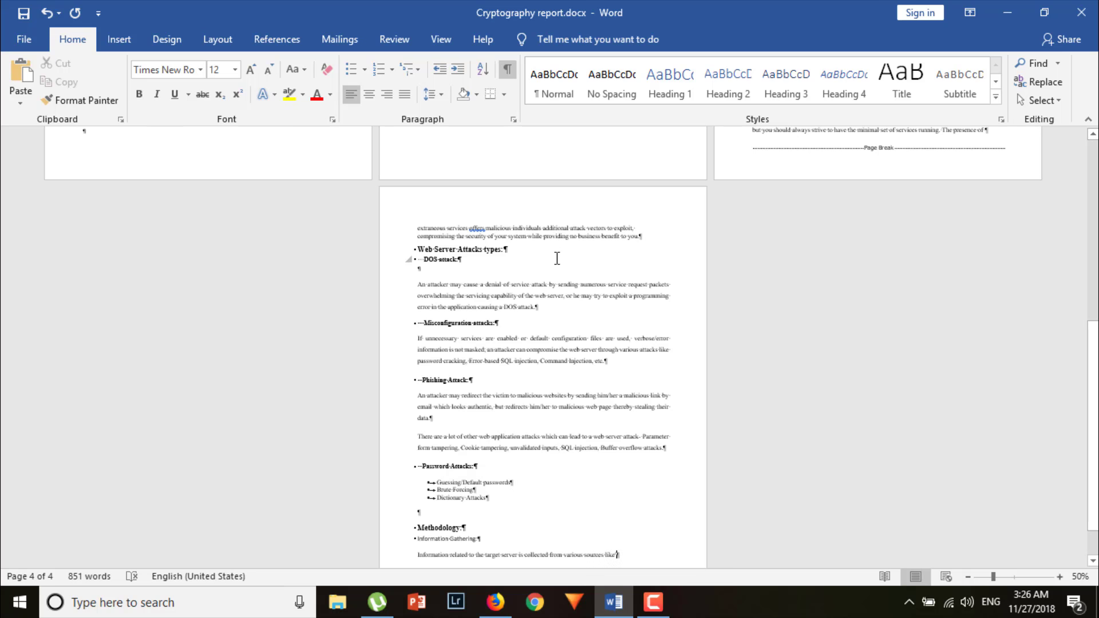
pyautogui.click(506, 70)
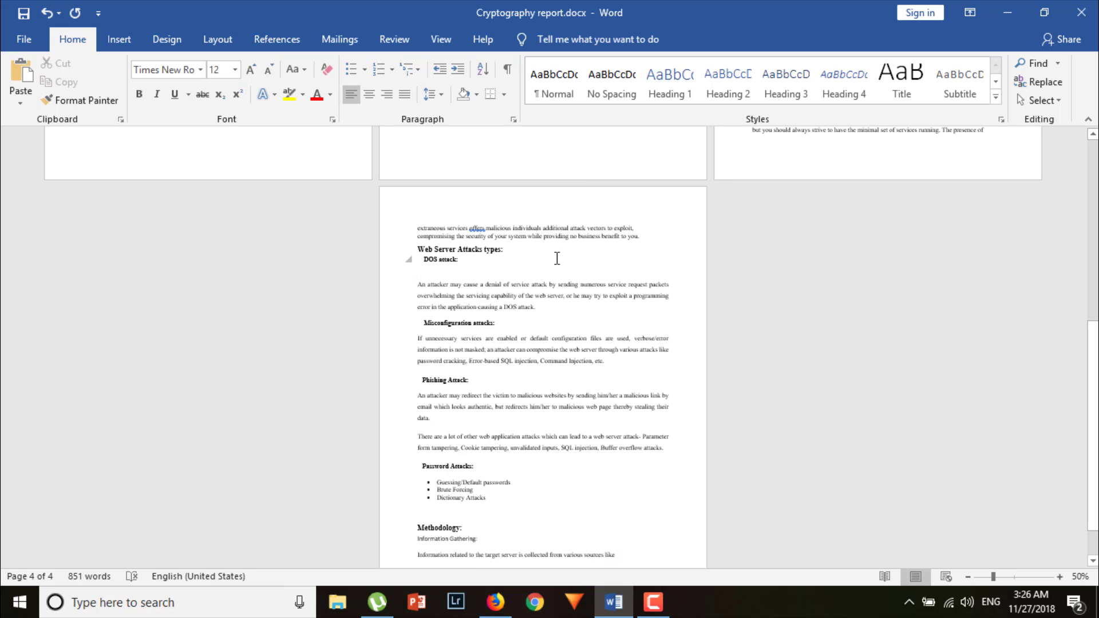